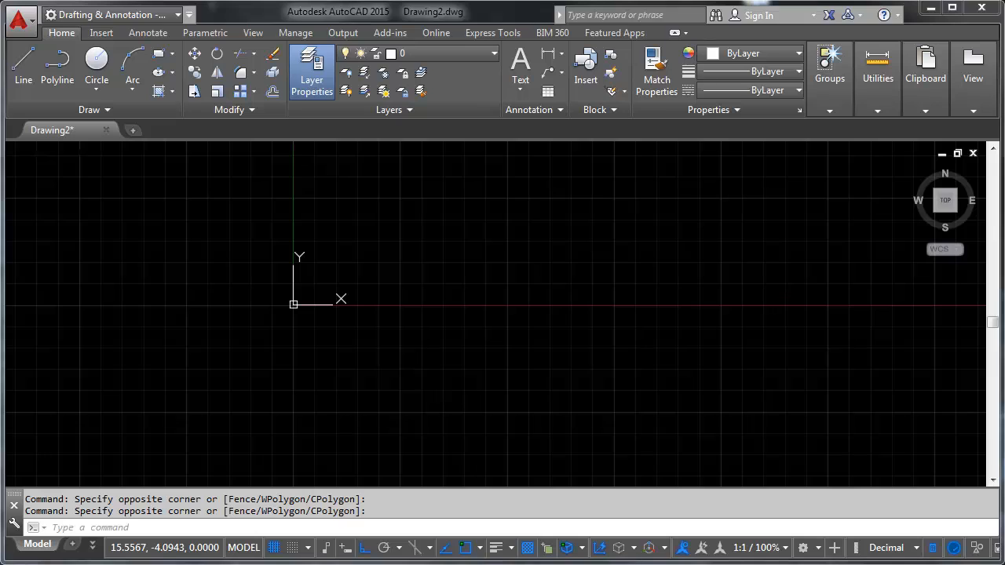
pyautogui.moveTo(756, 470)
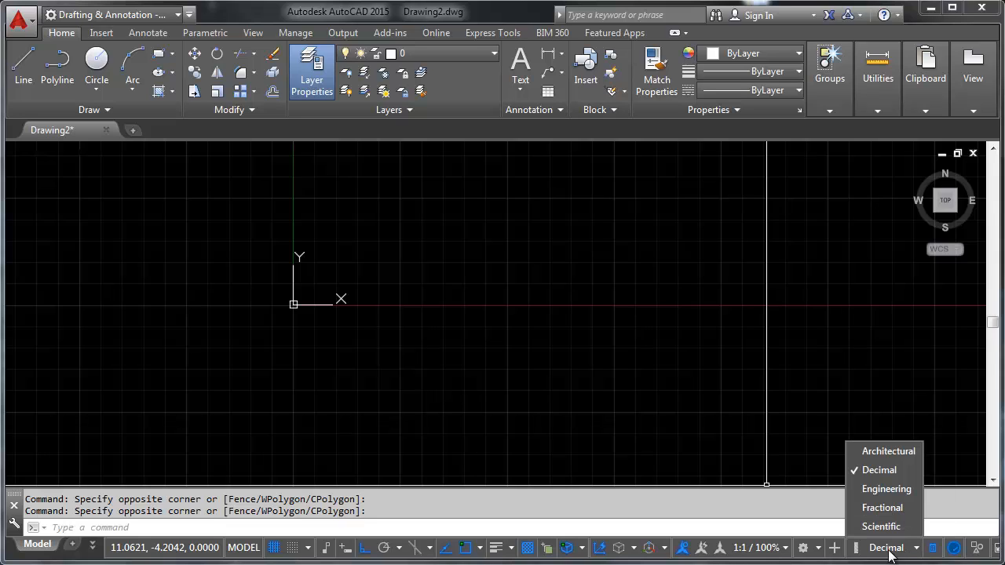
pyautogui.moveTo(906, 554)
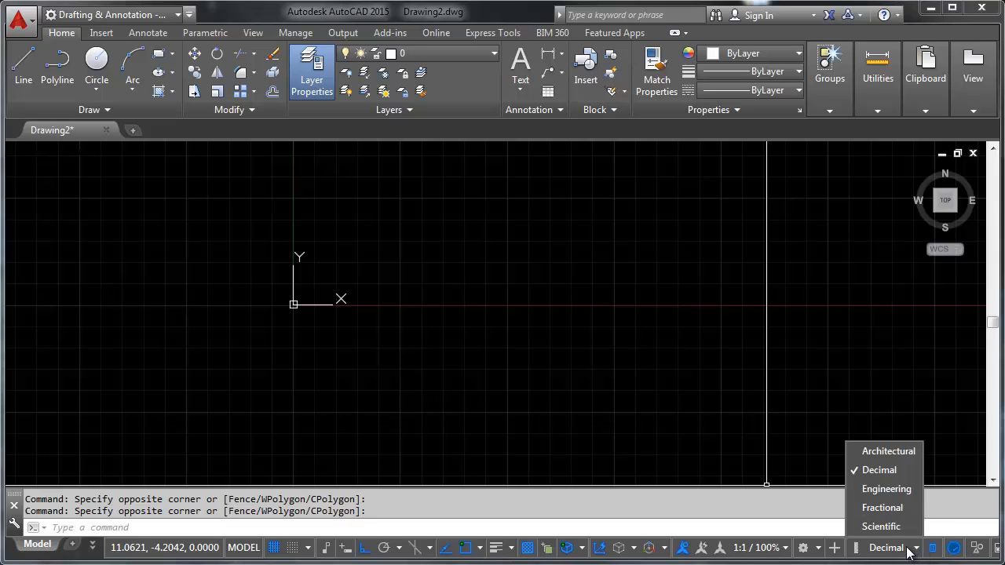
pyautogui.moveTo(887, 450)
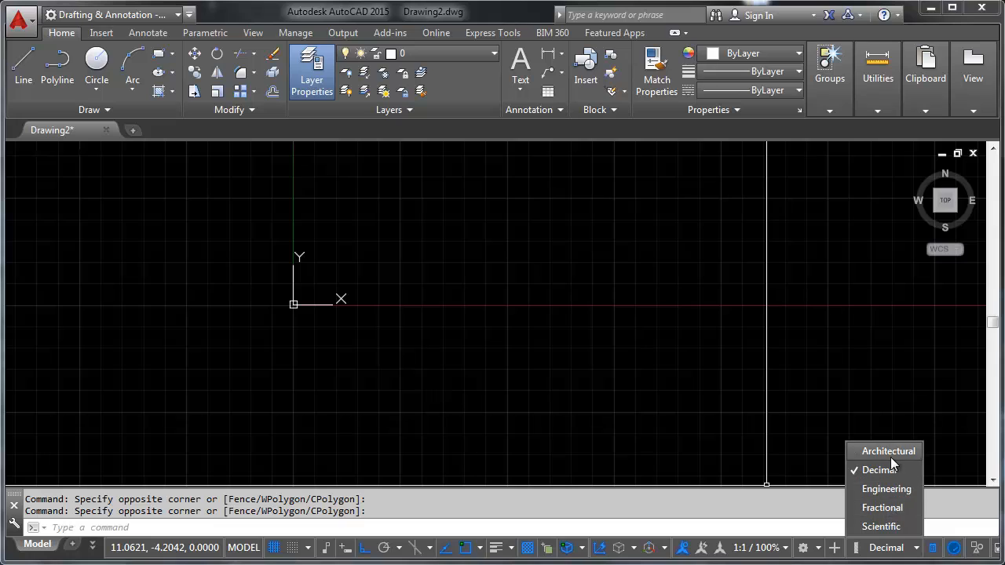
pyautogui.moveTo(765, 414)
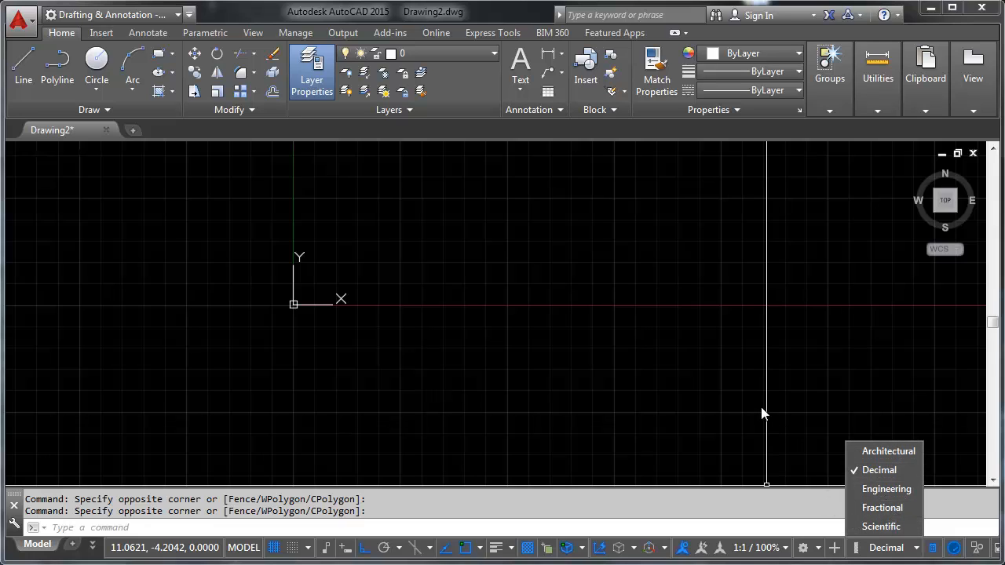
pyautogui.moveTo(781, 425)
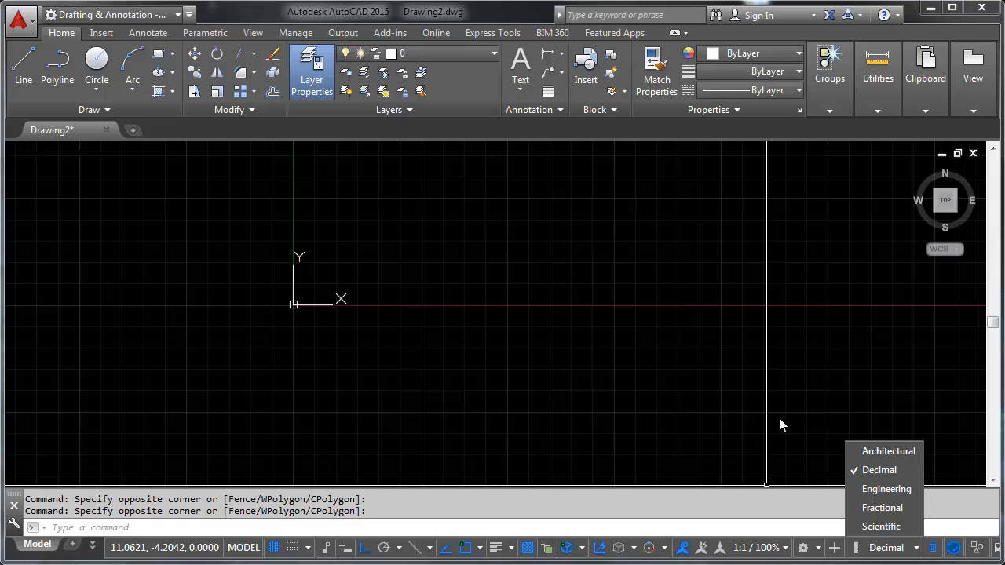
pyautogui.moveTo(885, 450)
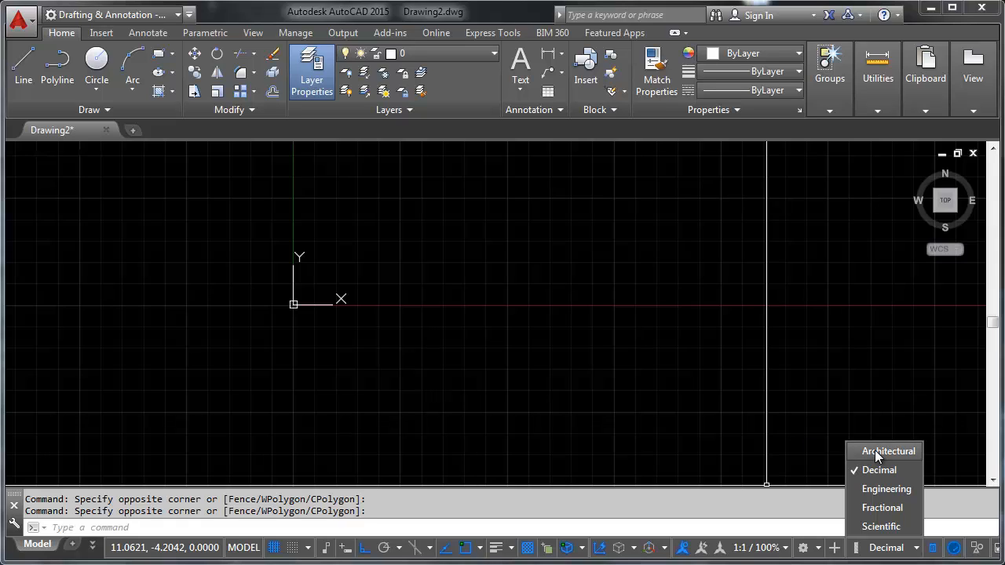
pyautogui.moveTo(879, 469)
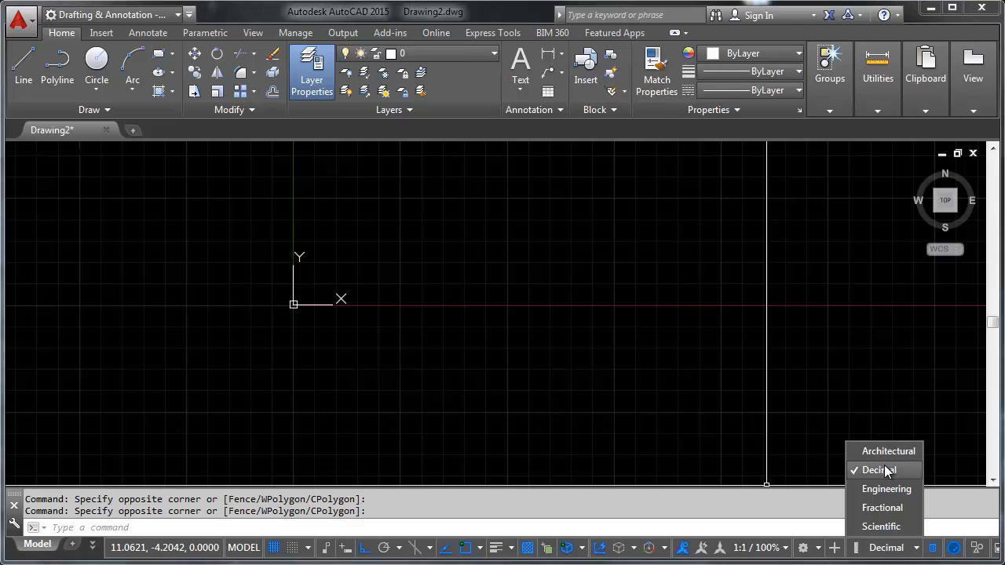
pyautogui.moveTo(885, 489)
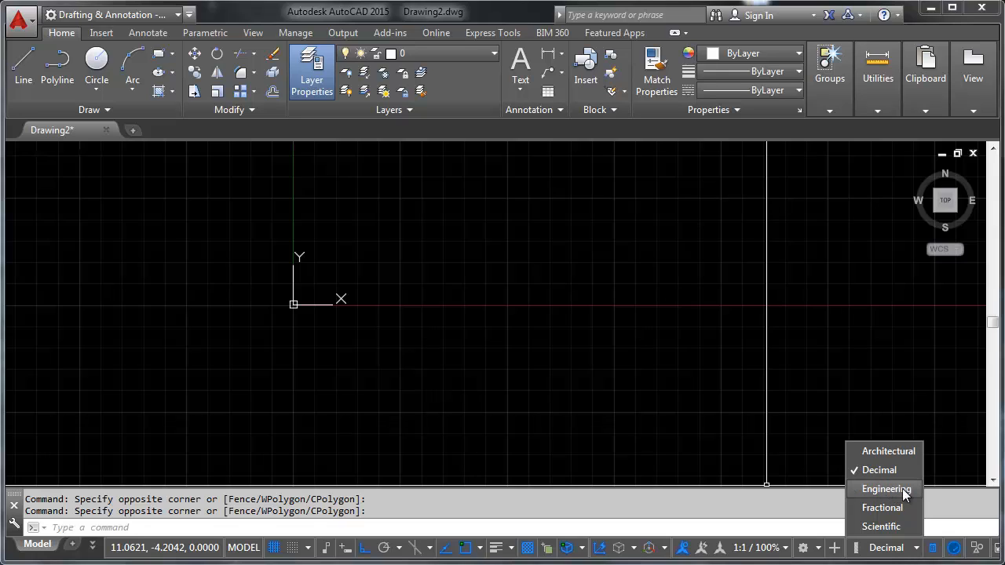
pyautogui.moveTo(909, 493)
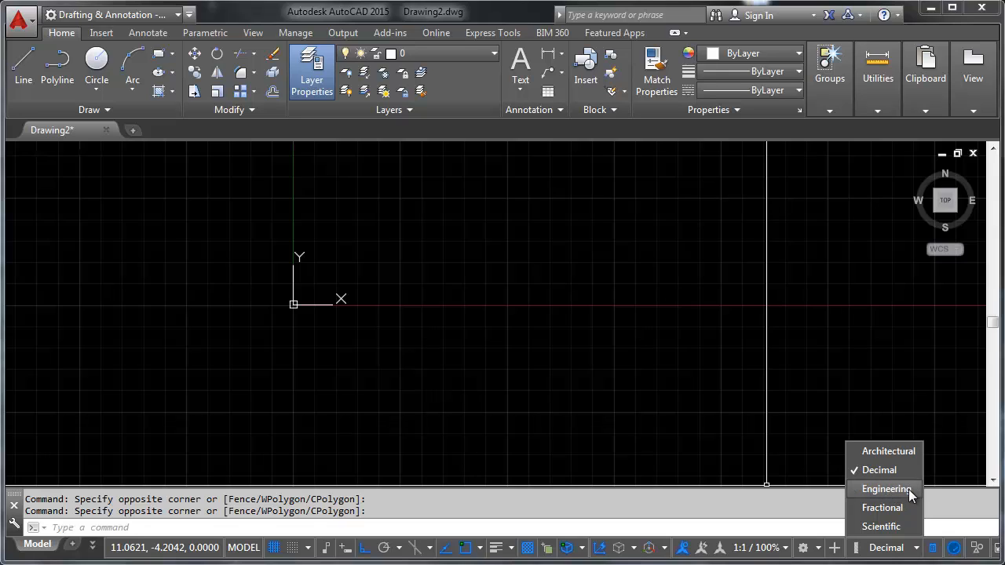
pyautogui.moveTo(882, 508)
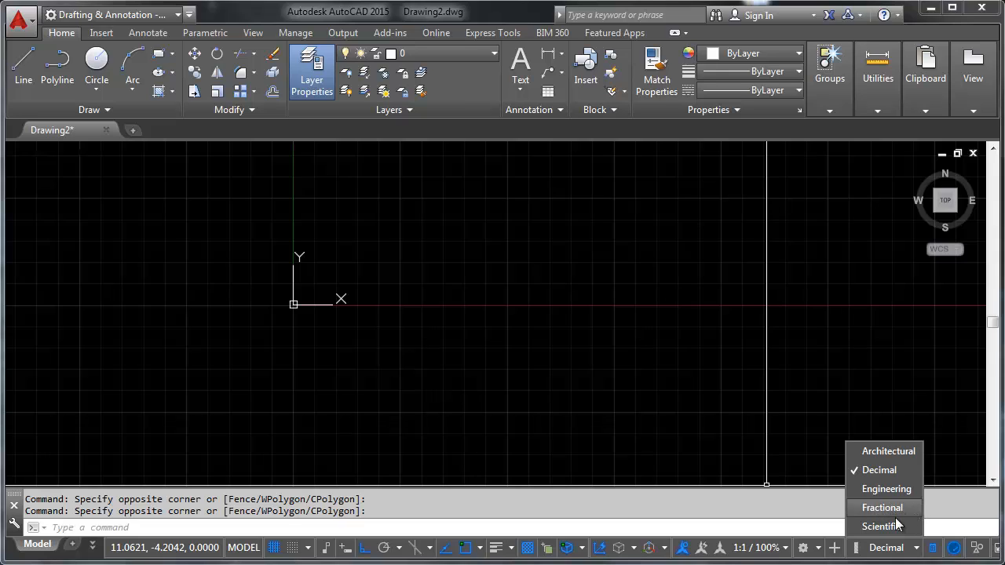
pyautogui.moveTo(668, 386)
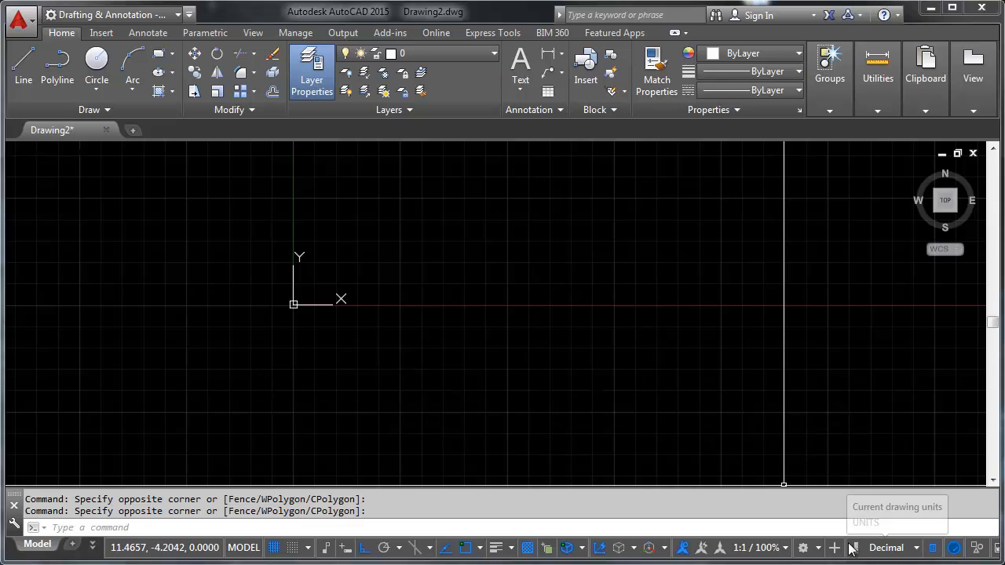
pyautogui.moveTo(827, 388)
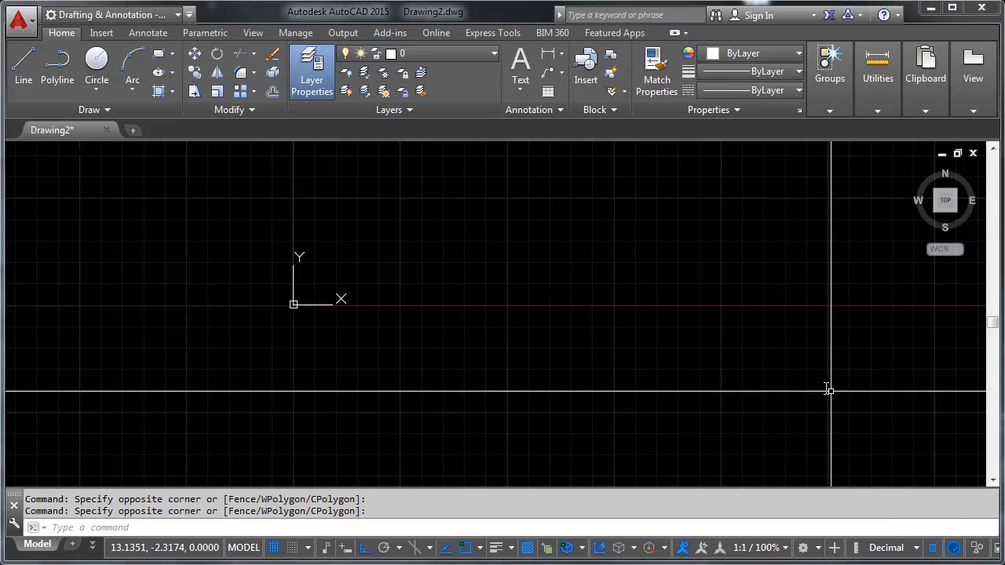
pyautogui.moveTo(818, 384)
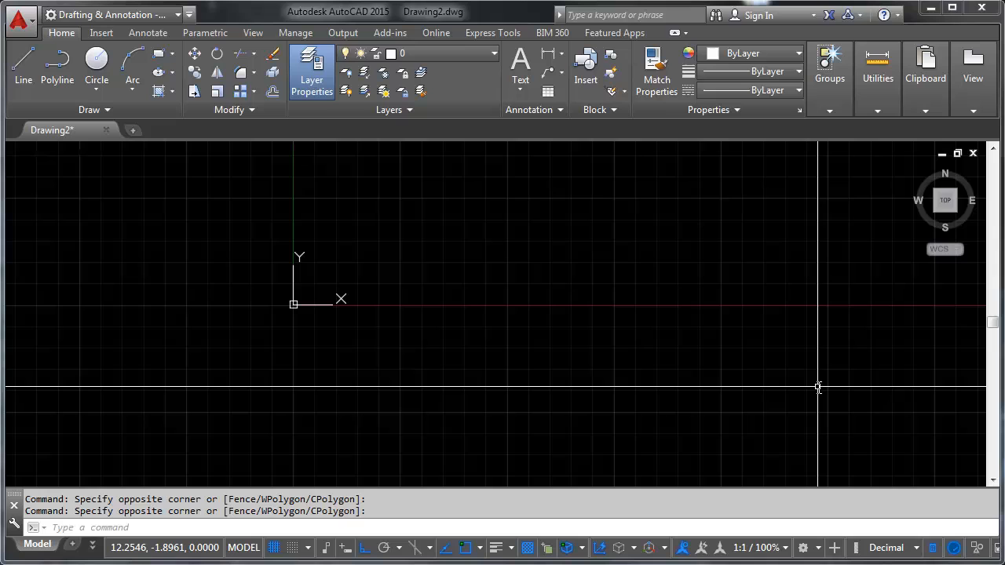
# Step: Bring up the Drawing Units dialog with the UNITS command
pyautogui.write('units')
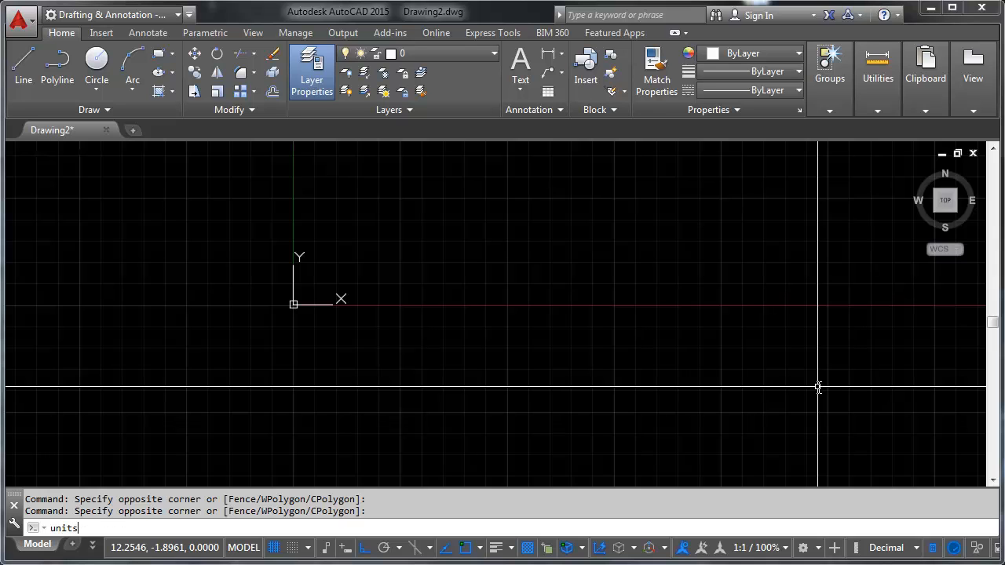
pyautogui.press('Return')
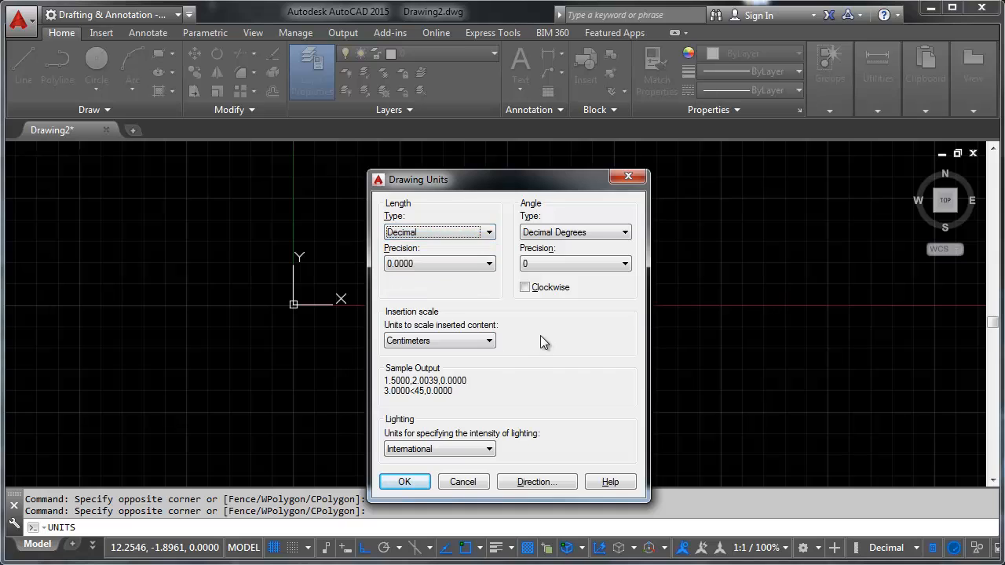
pyautogui.click(437, 263)
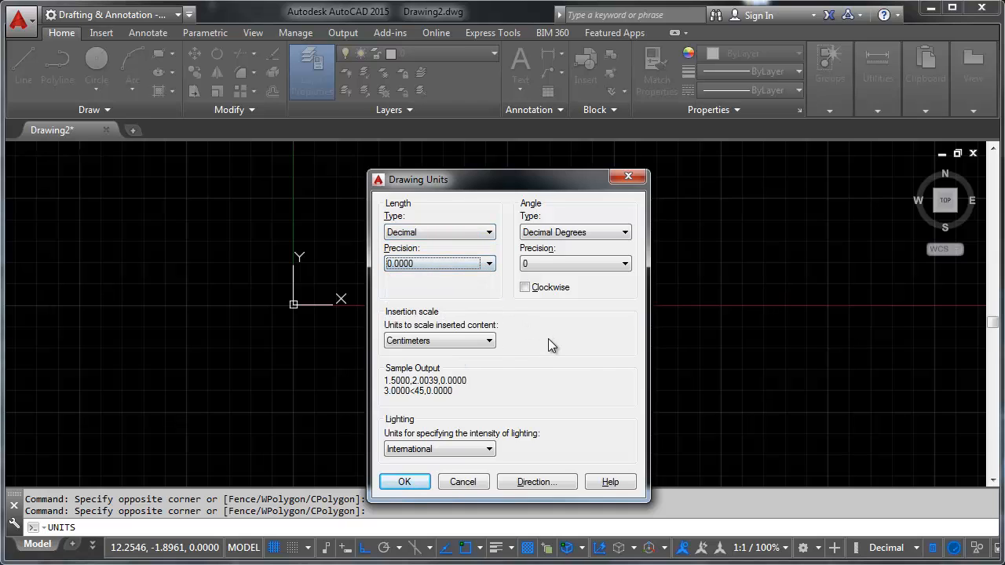
pyautogui.moveTo(506, 467)
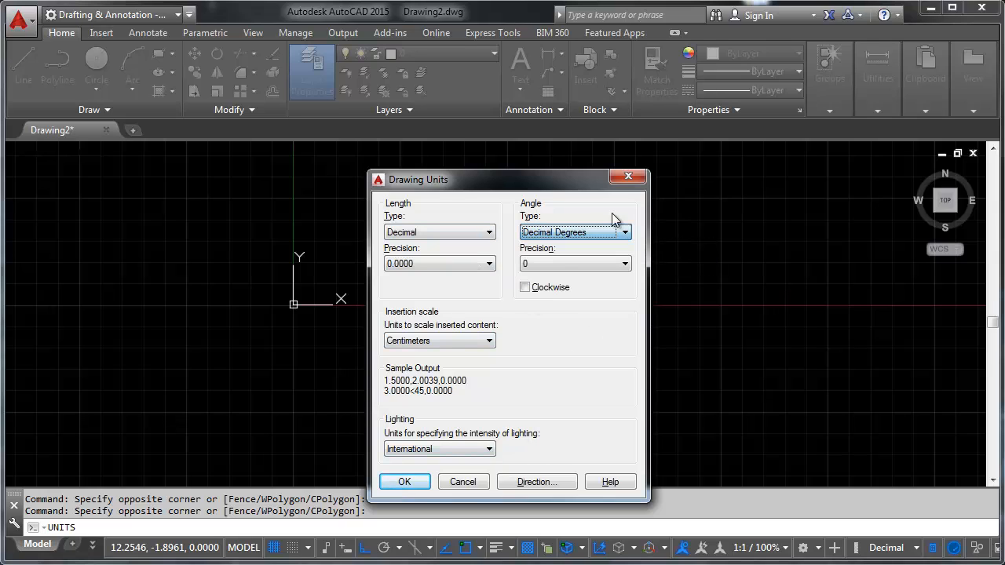
pyautogui.click(626, 263)
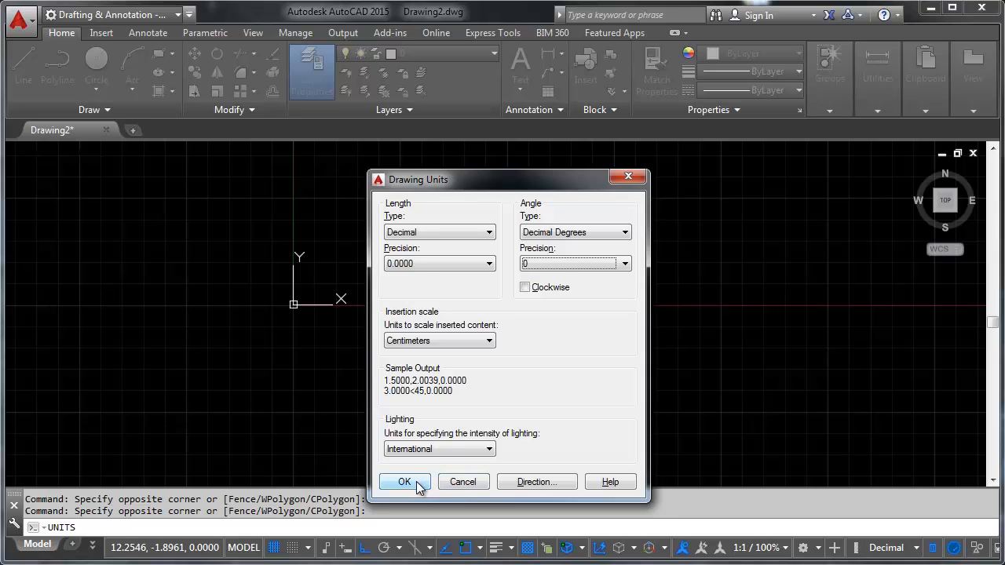
# Step: Confirm the unit settings with OK, keeping Decimal lengths and Decimal Degrees angles
pyautogui.click(404, 482)
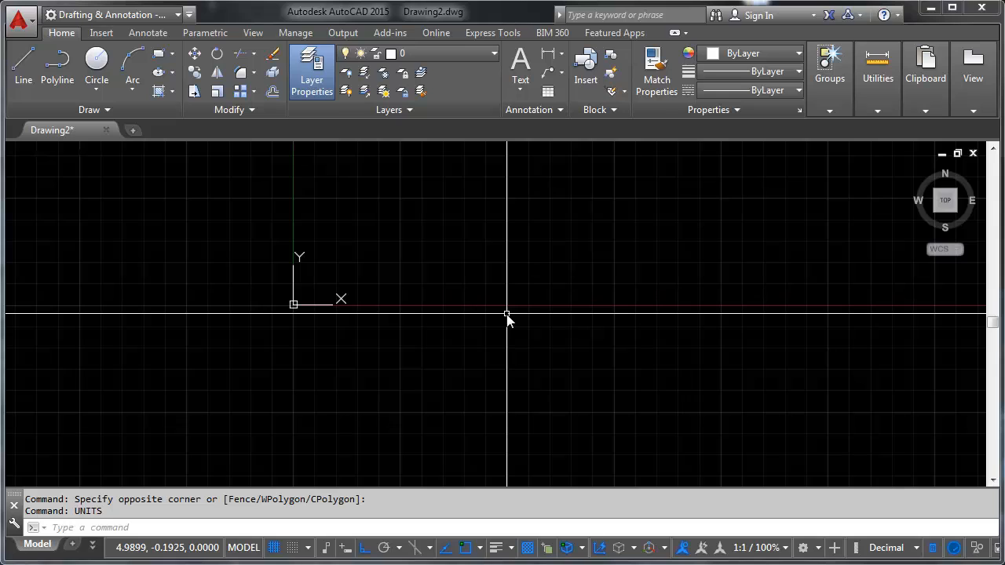
pyautogui.moveTo(465, 327)
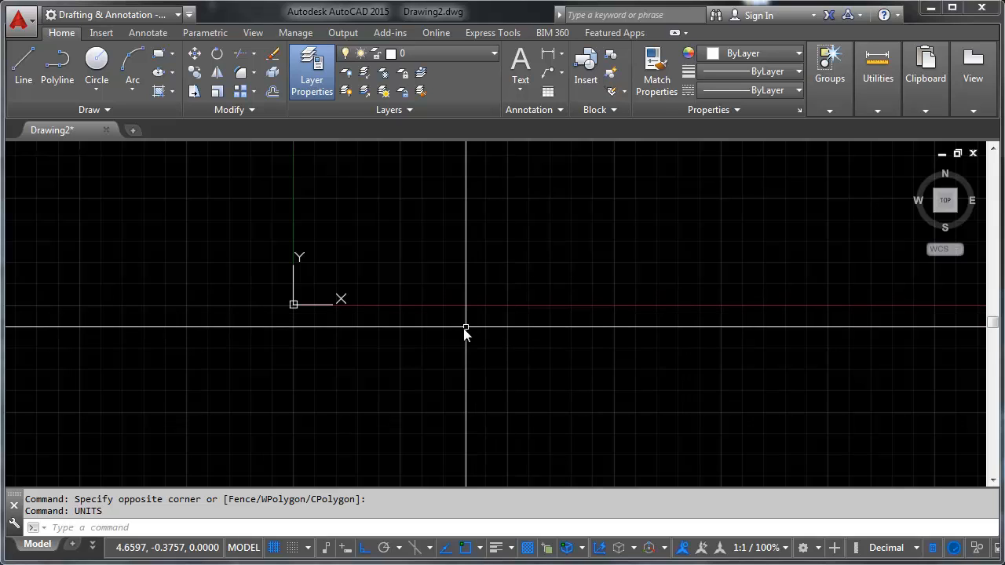
pyautogui.moveTo(284, 320)
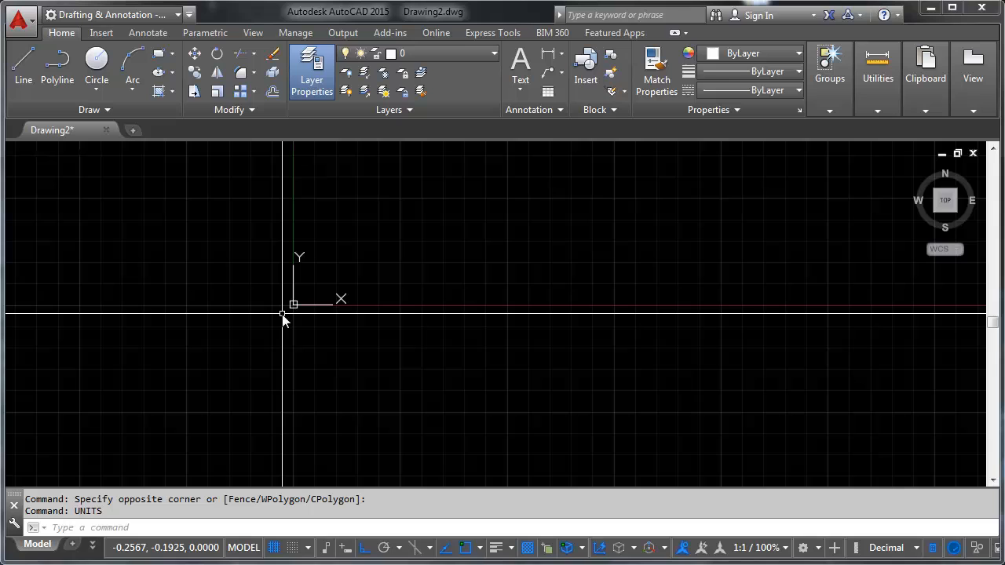
pyautogui.moveTo(282, 318)
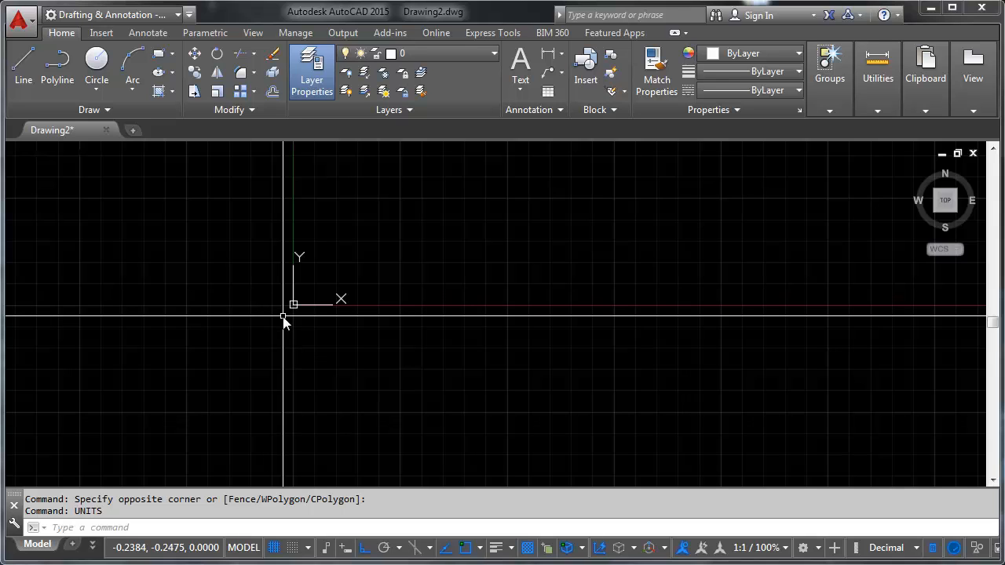
pyautogui.moveTo(958, 474)
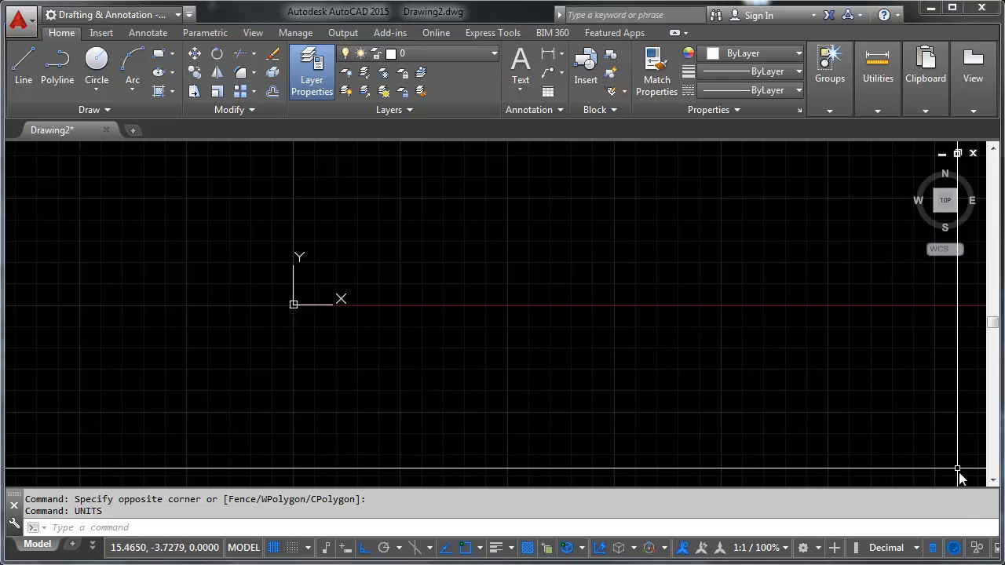